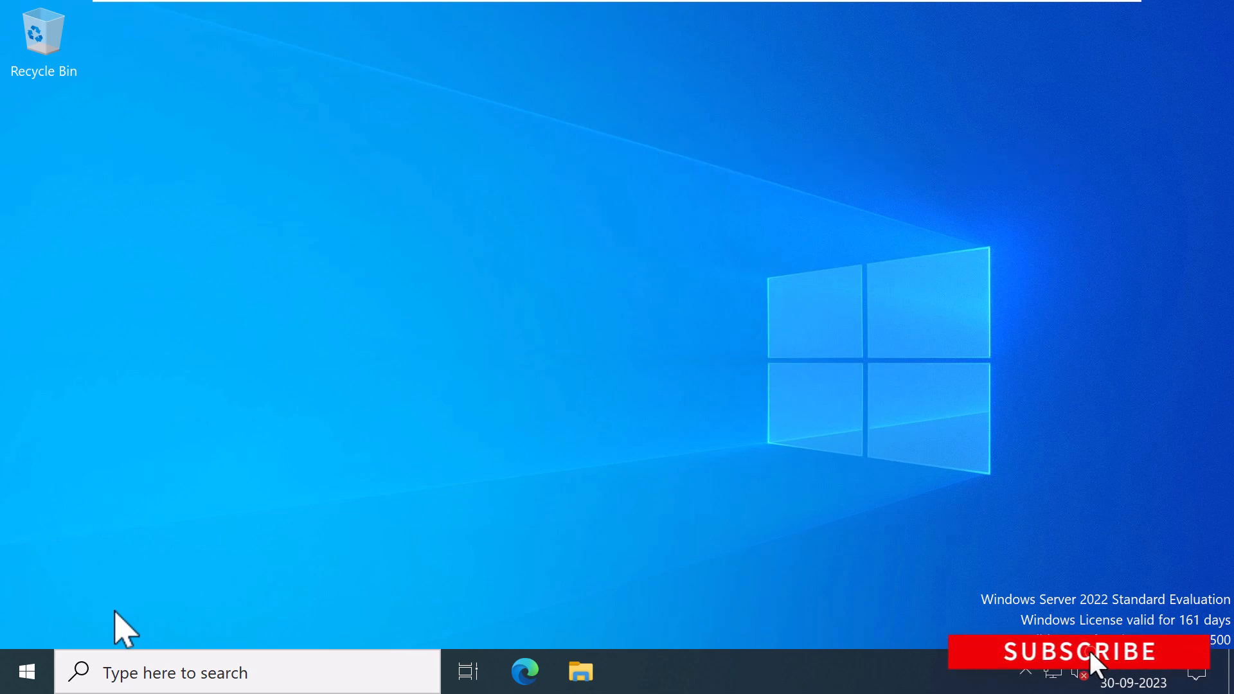
Step: Search the Start menu for dsa.msc to find Active Directory Users and Computers
click(27, 672)
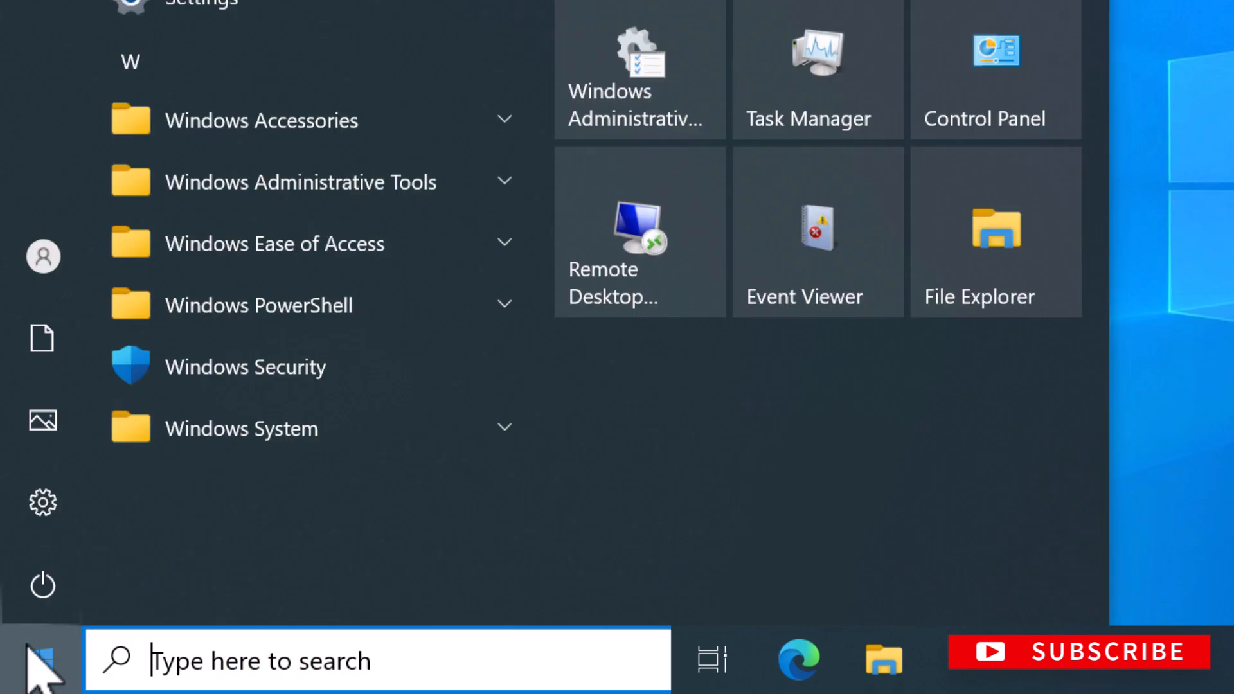
click(300, 181)
text(dsa.)
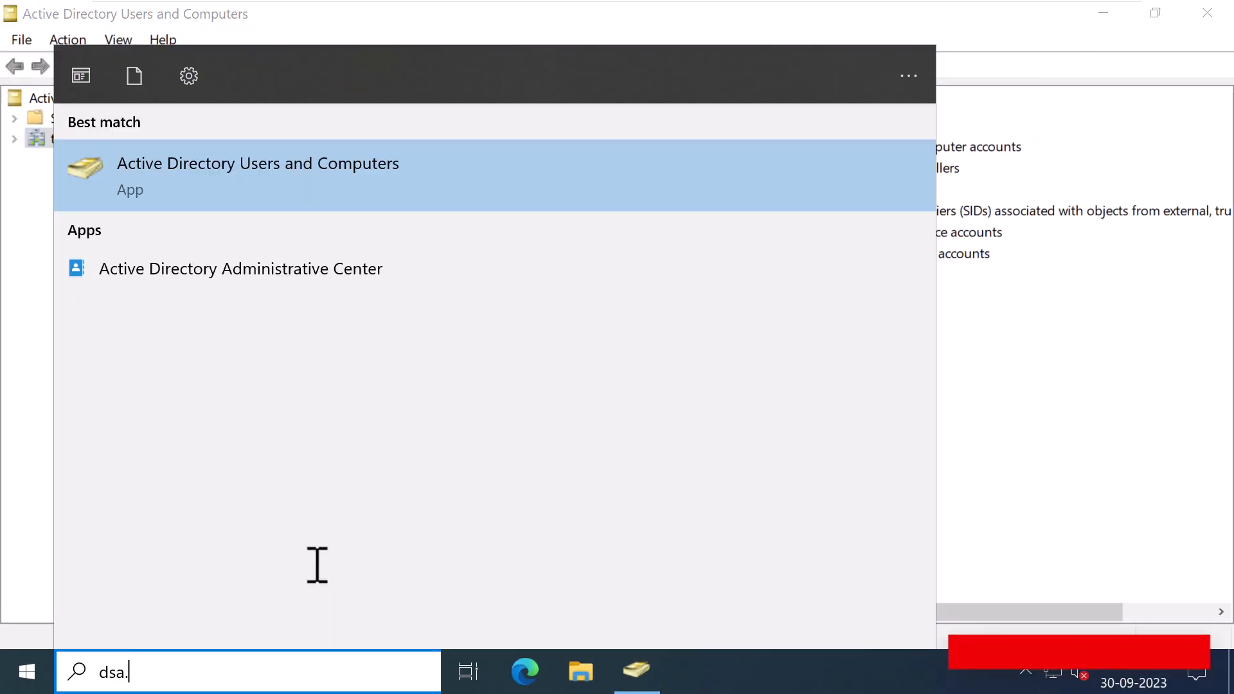
text(msc)
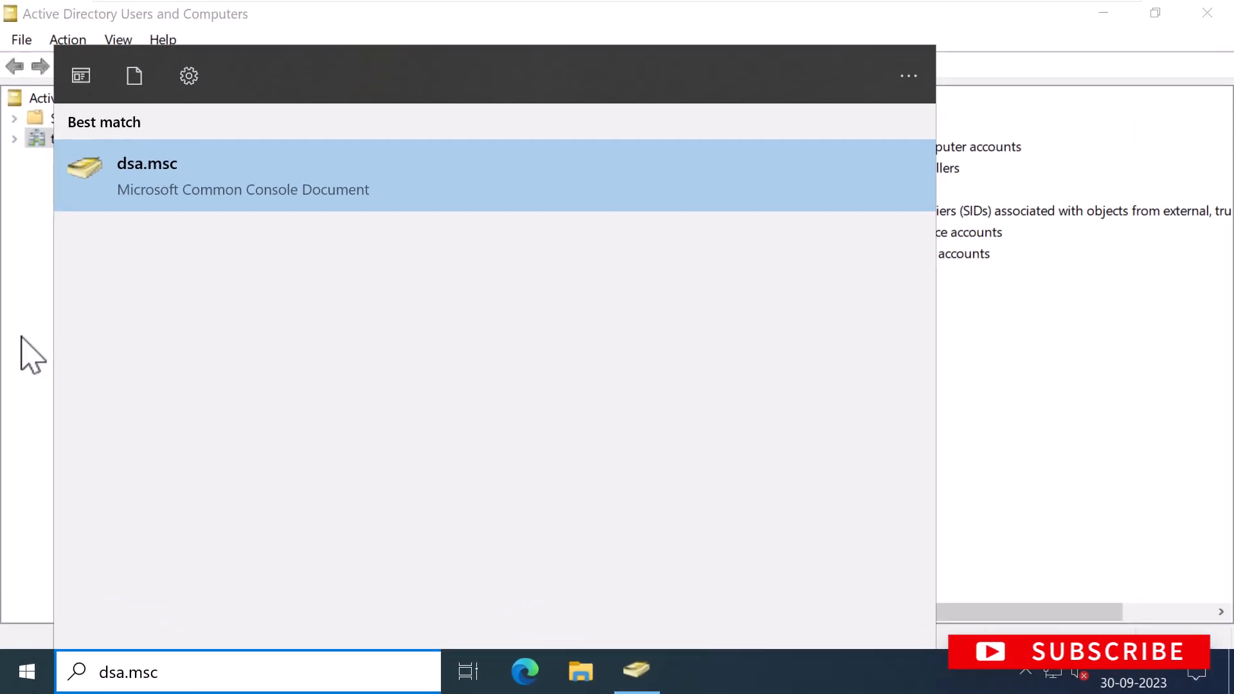
Step: Launch the dsa.msc console and enable Advanced Features from the View menu
click(146, 163)
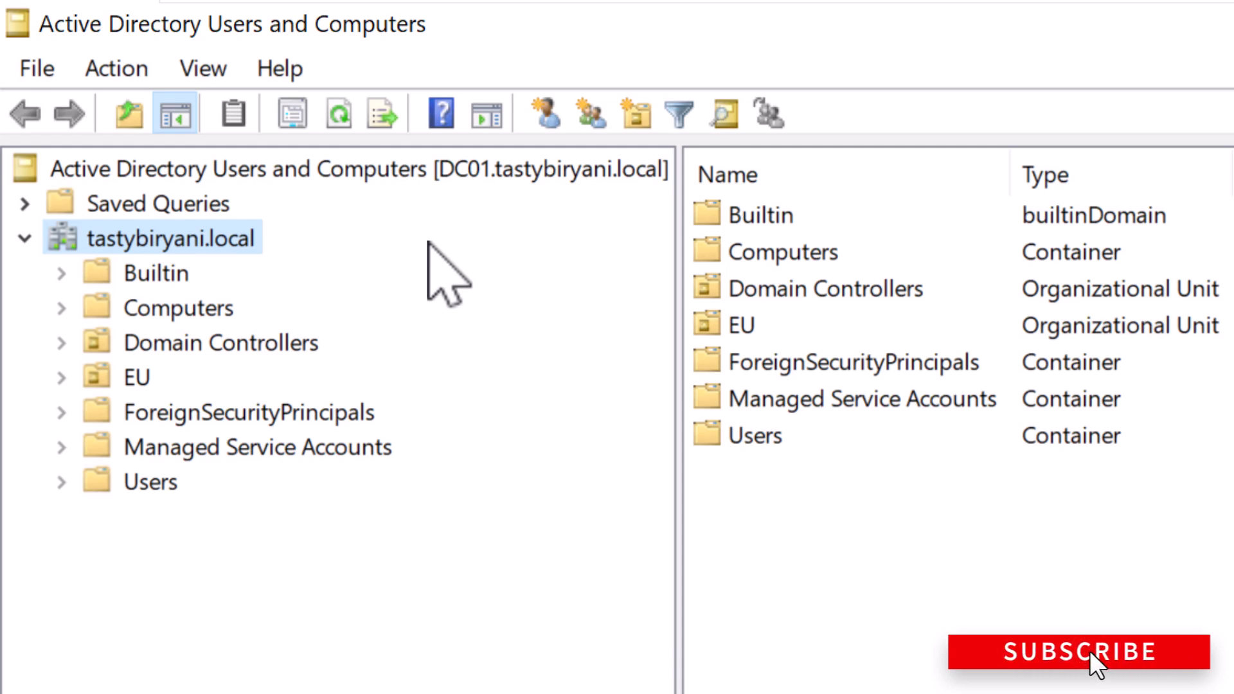
click(202, 68)
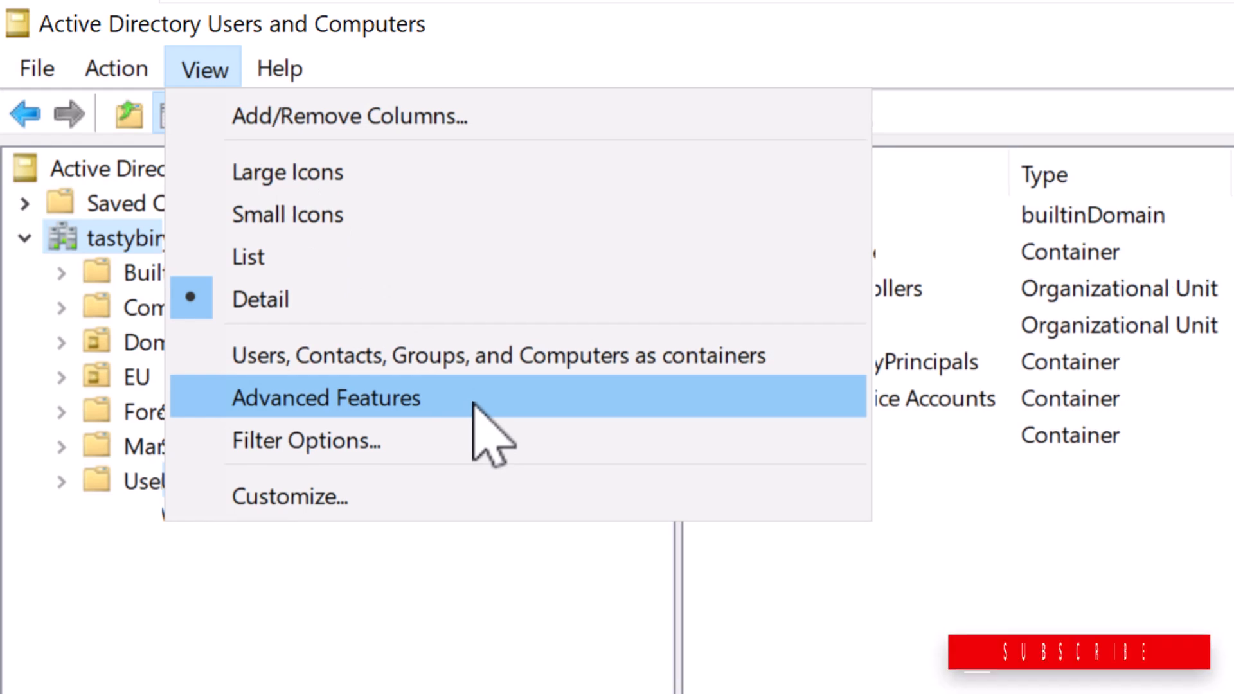
click(326, 398)
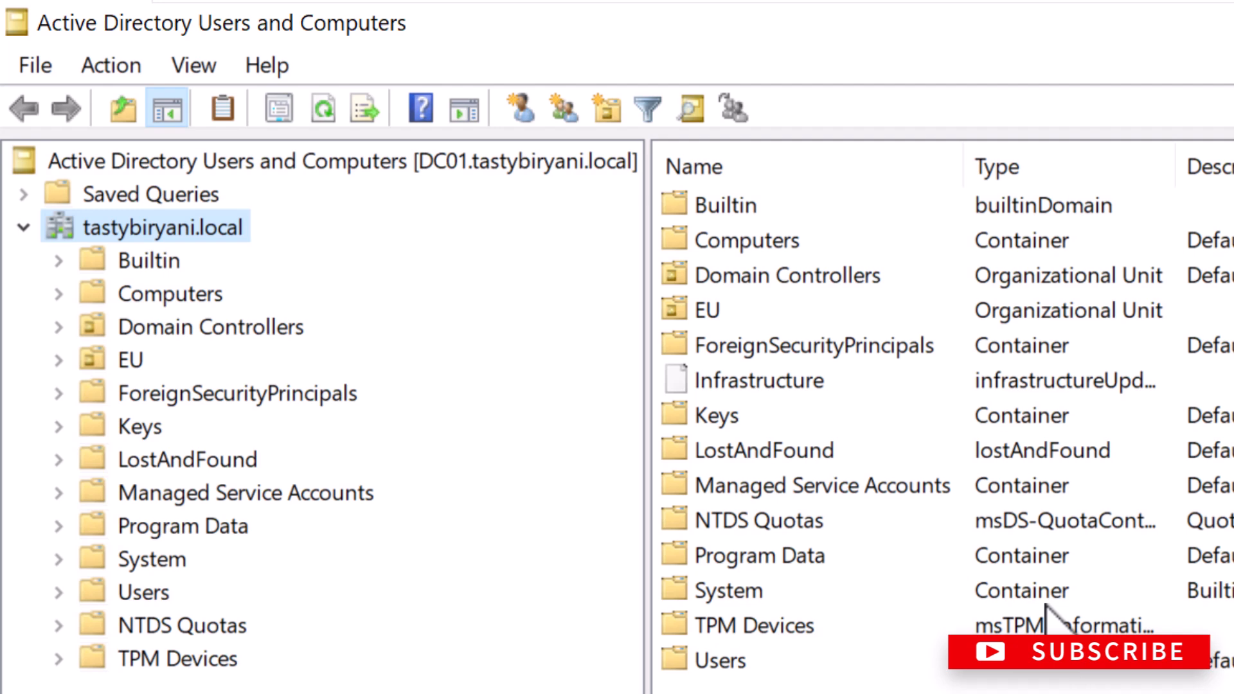
Step: Expand the EU organizational unit and show its Users container accounts
click(131, 359)
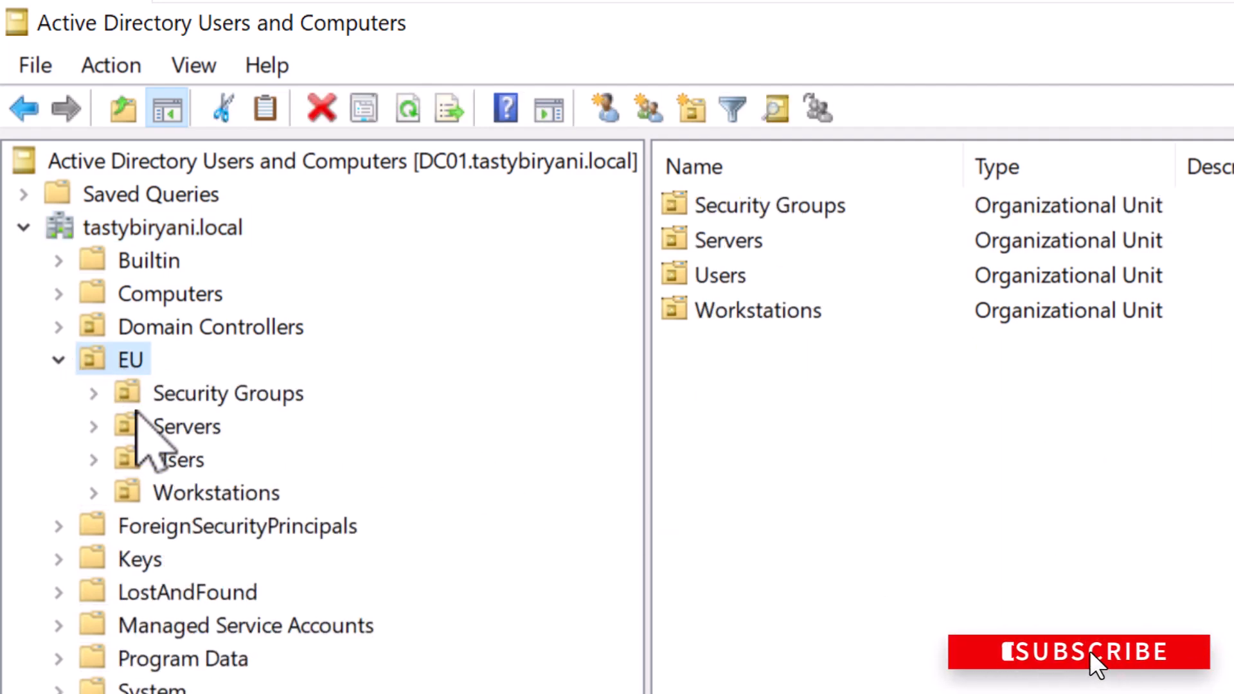
click(181, 459)
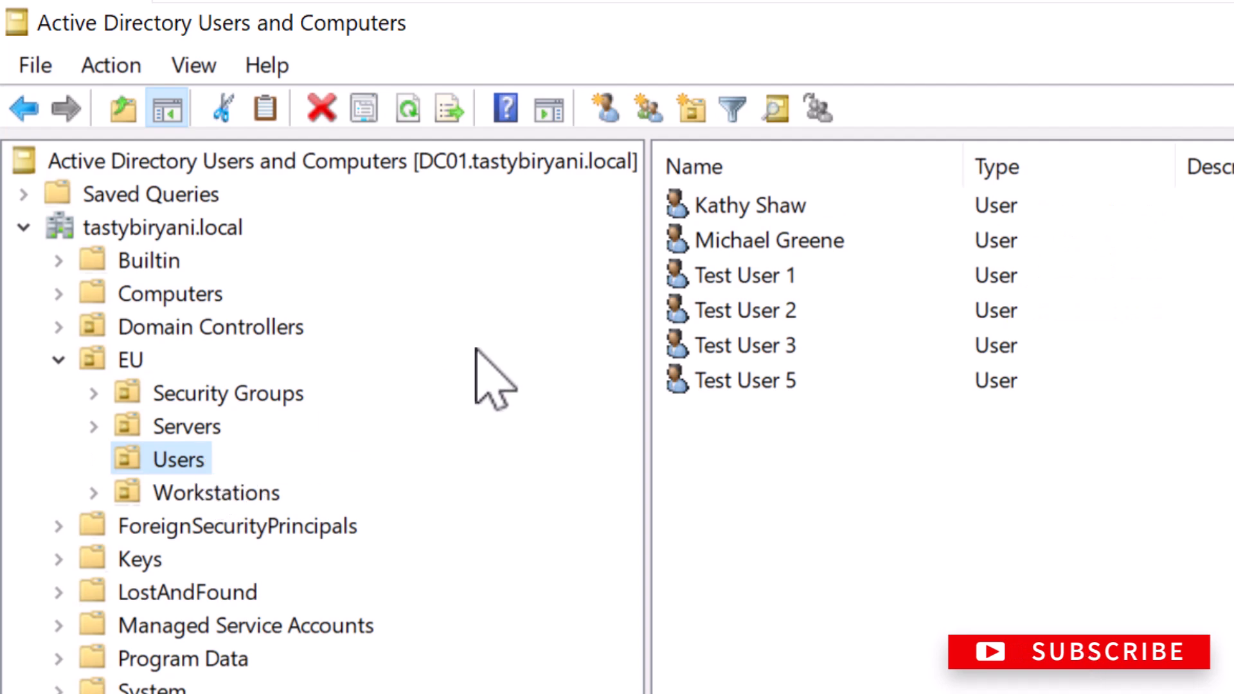
mouse_move(857, 241)
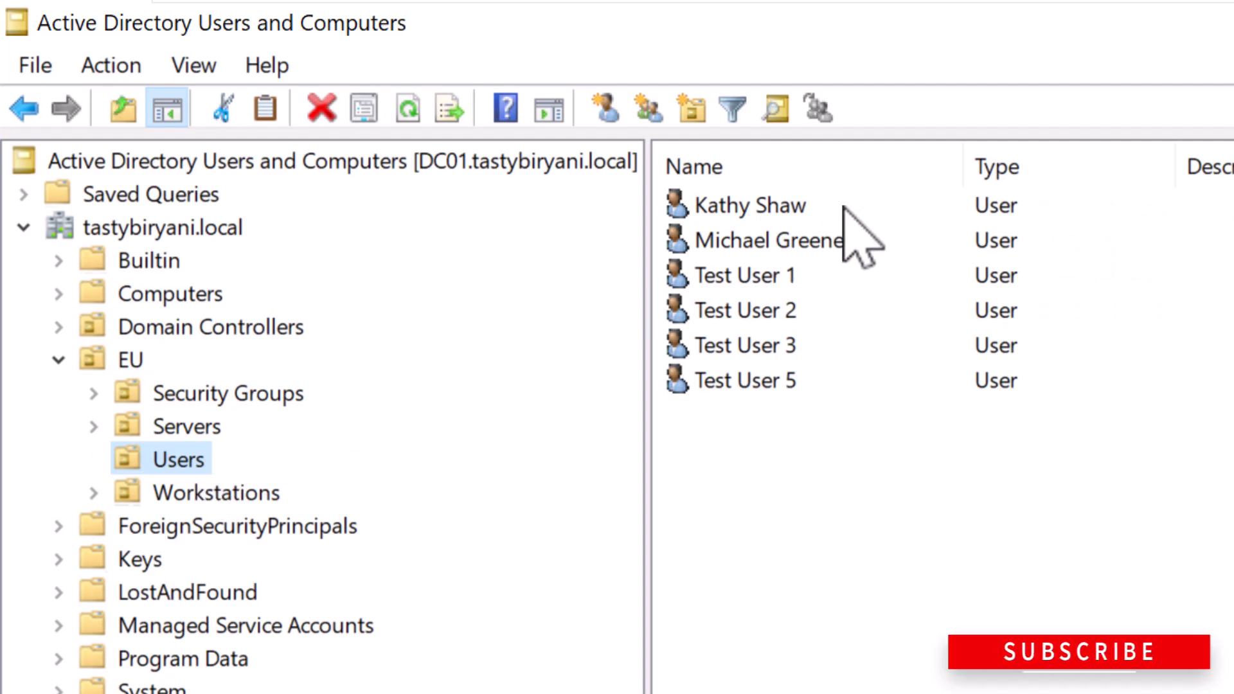
right_click(748, 206)
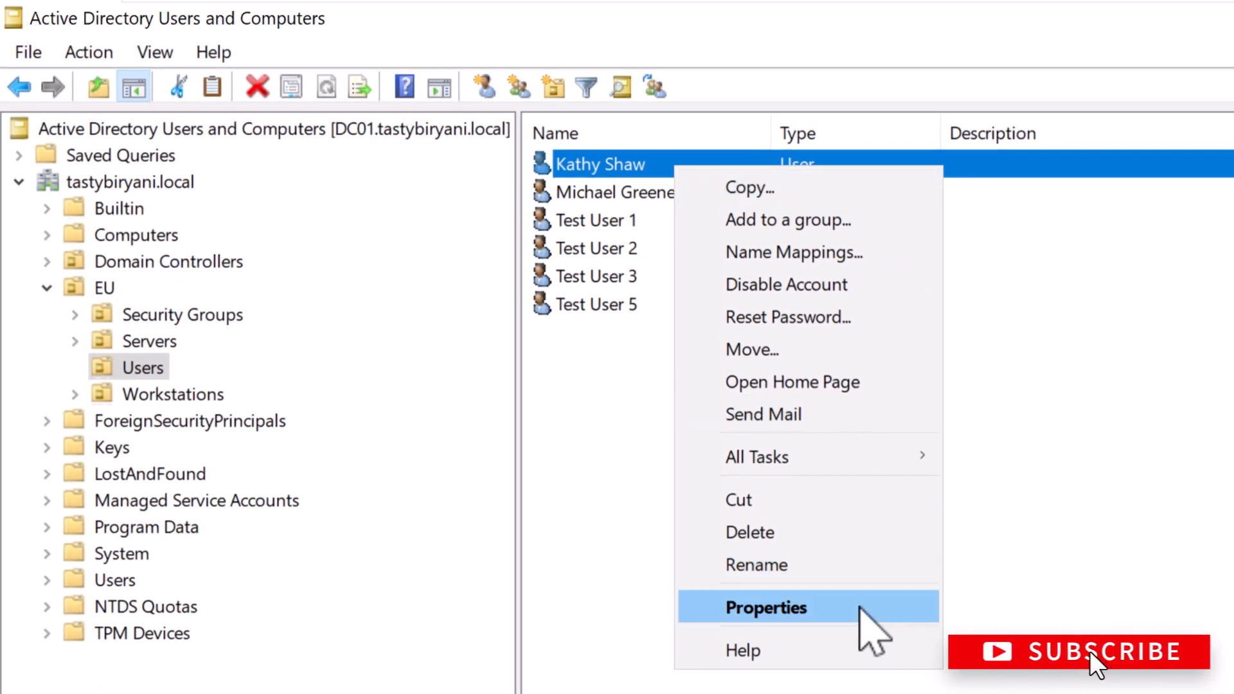
click(766, 607)
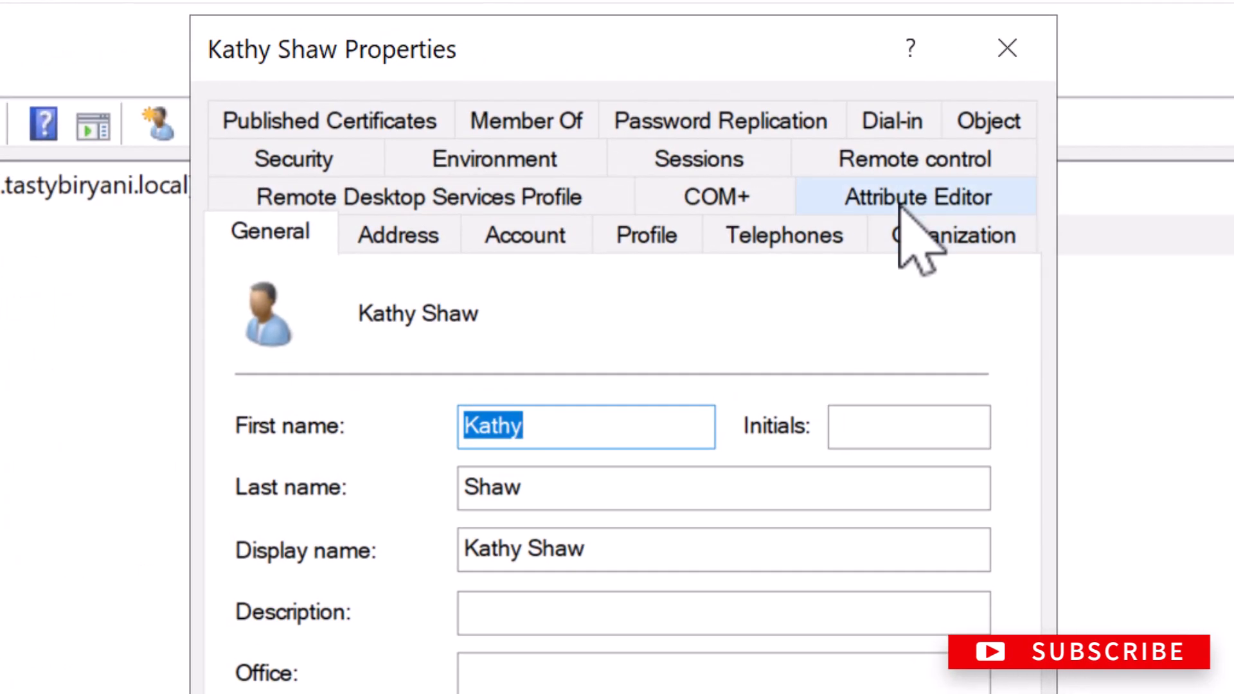
click(917, 197)
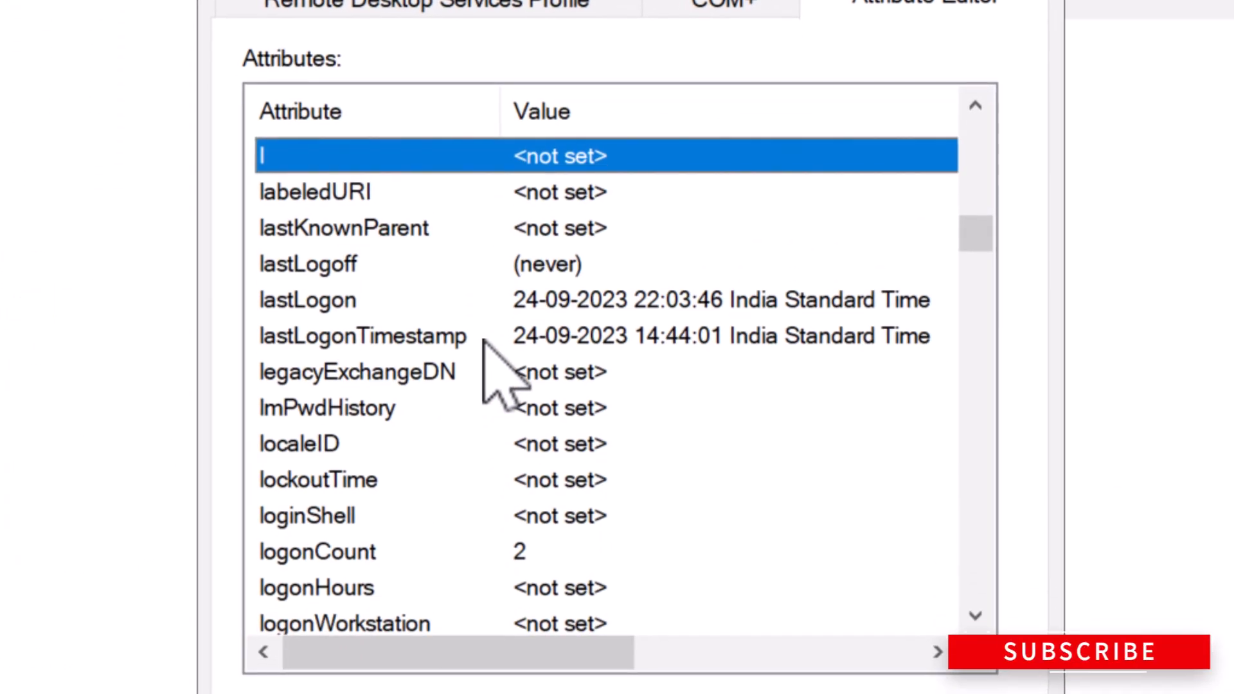
click(363, 335)
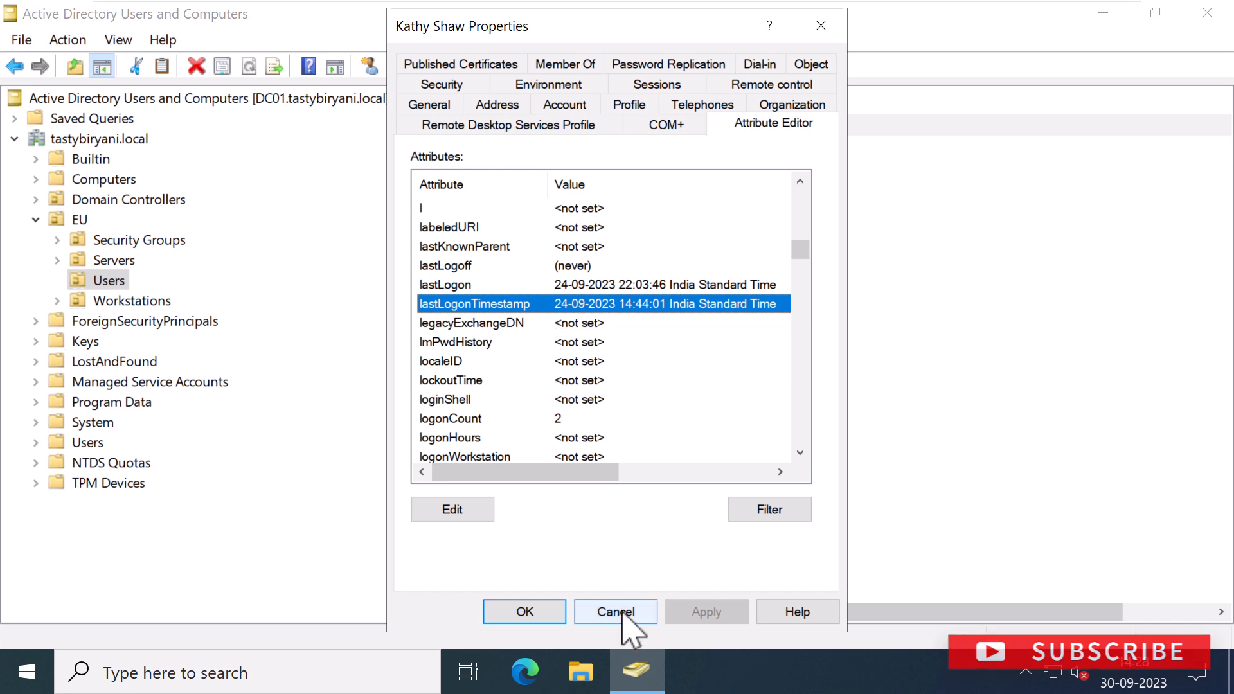
click(614, 612)
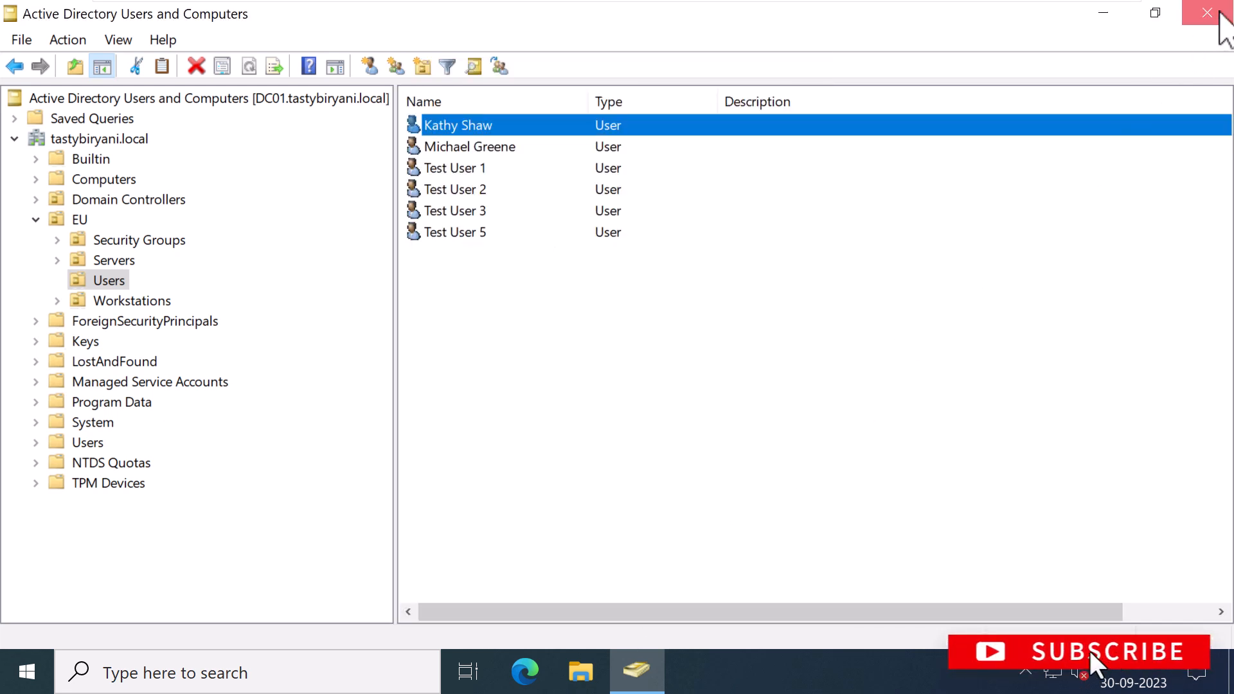
Step: Close the console and launch Windows PowerShell (Admin) from the Start button menu
click(1210, 13)
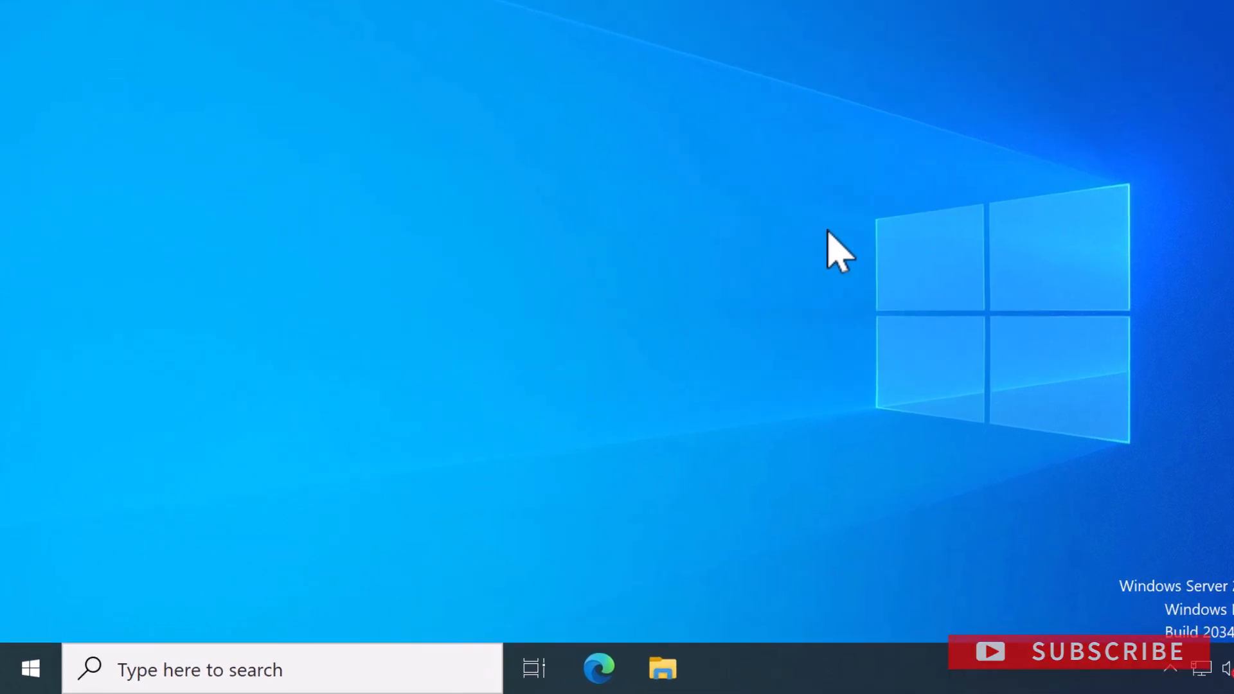
right_click(31, 668)
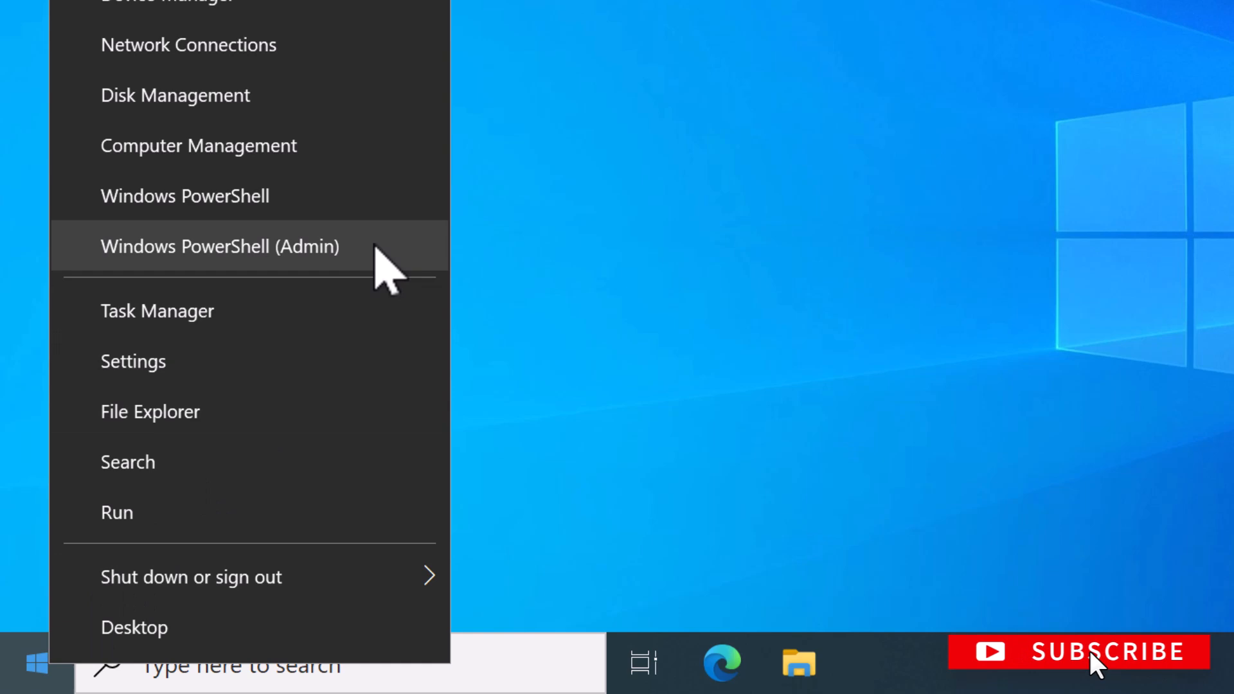
click(220, 247)
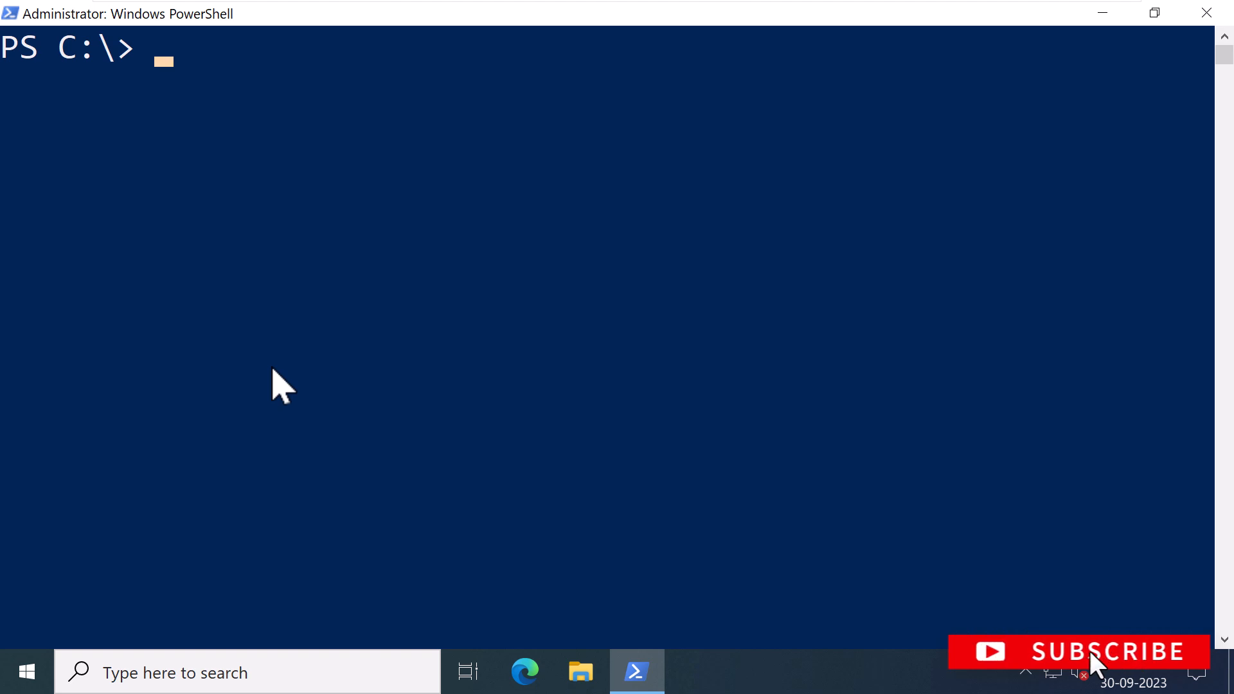
text(Get)
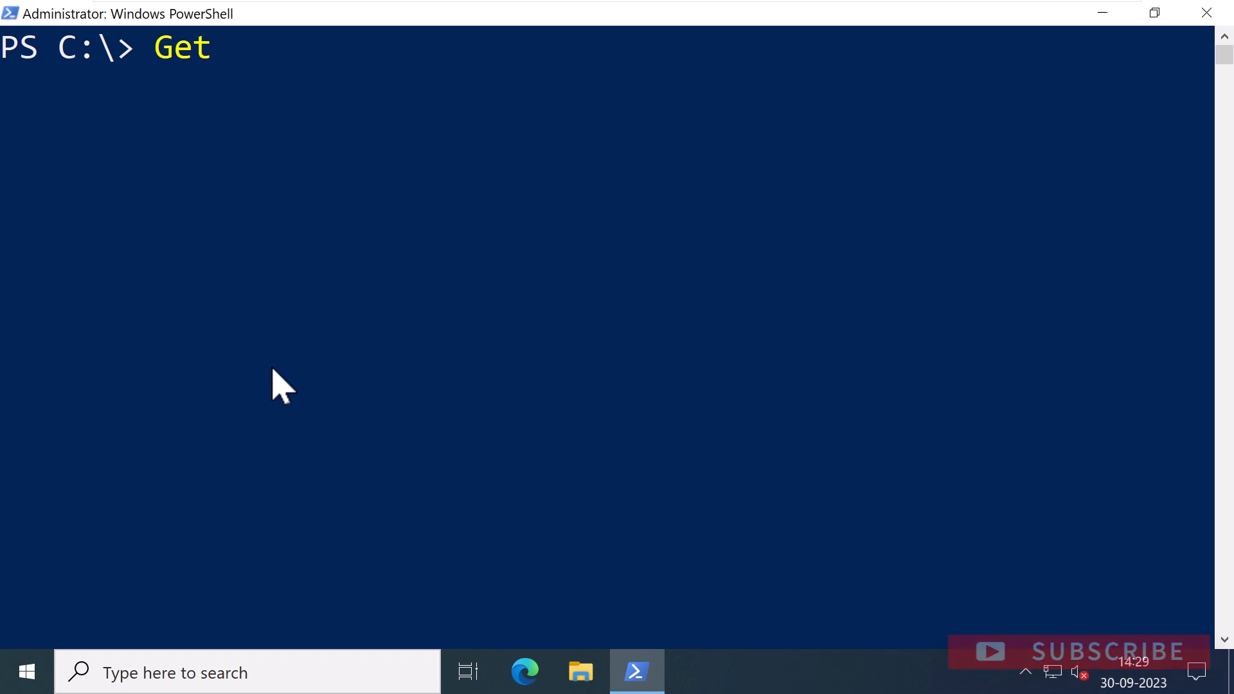
text(-ADUser)
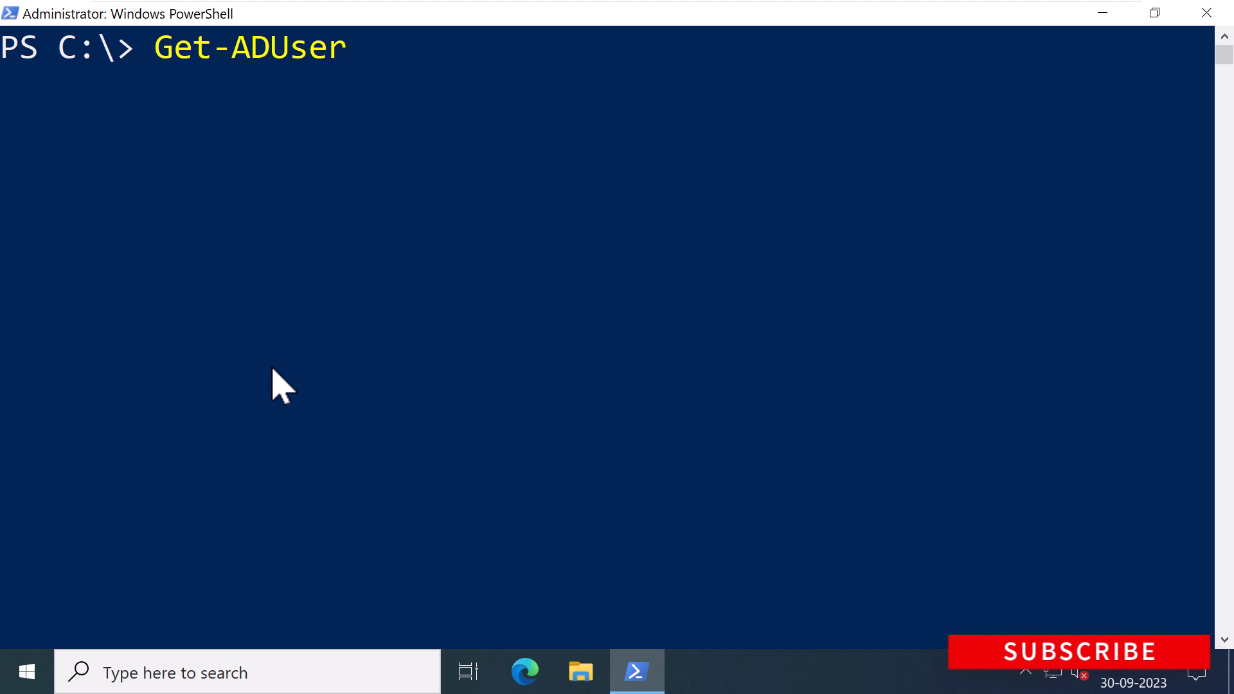
text(-Id)
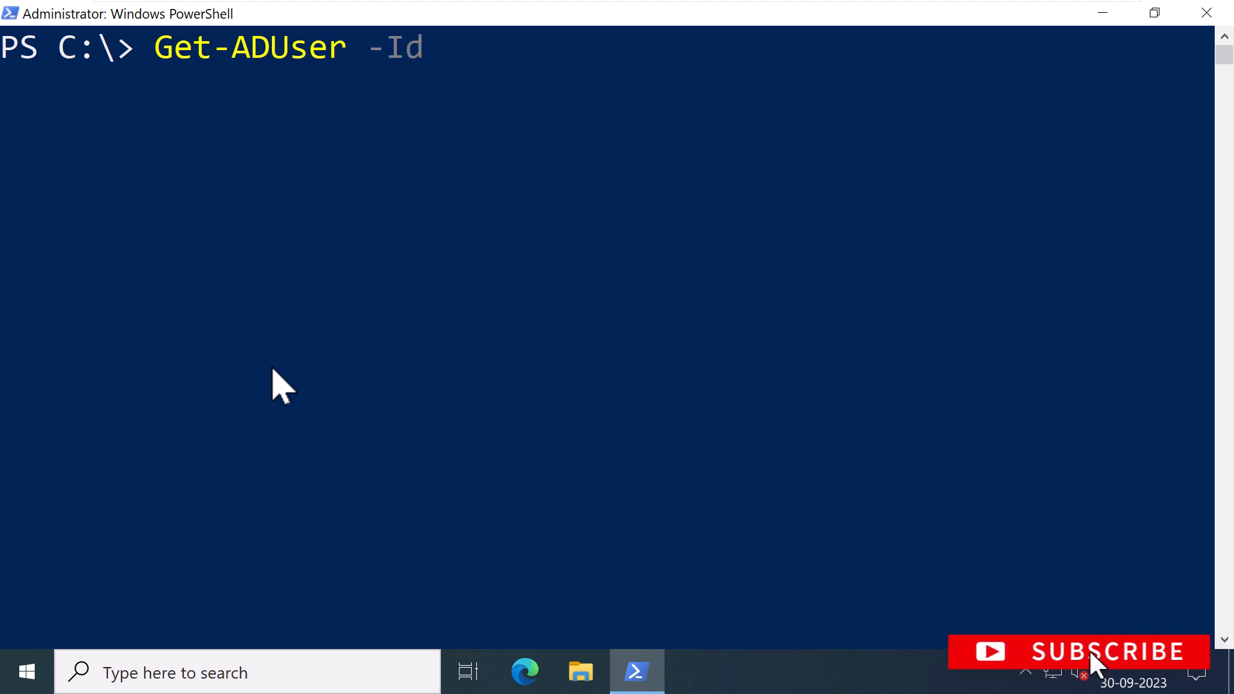
text(entity)
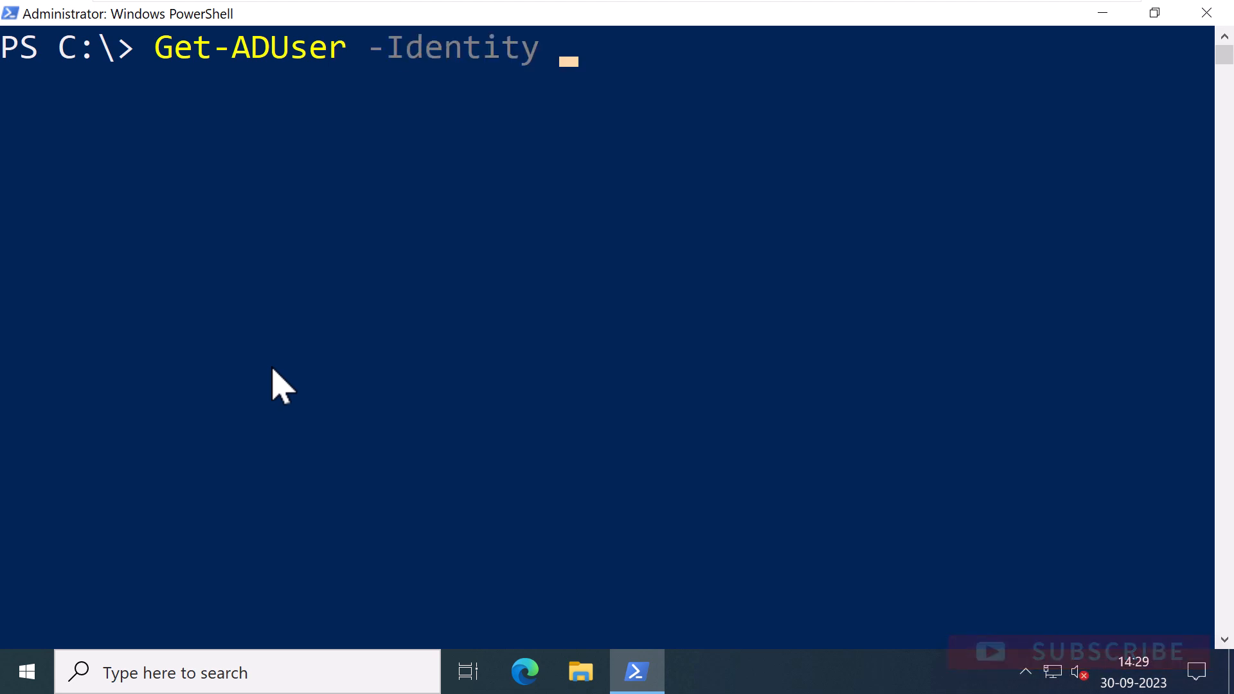
text(kathy.)
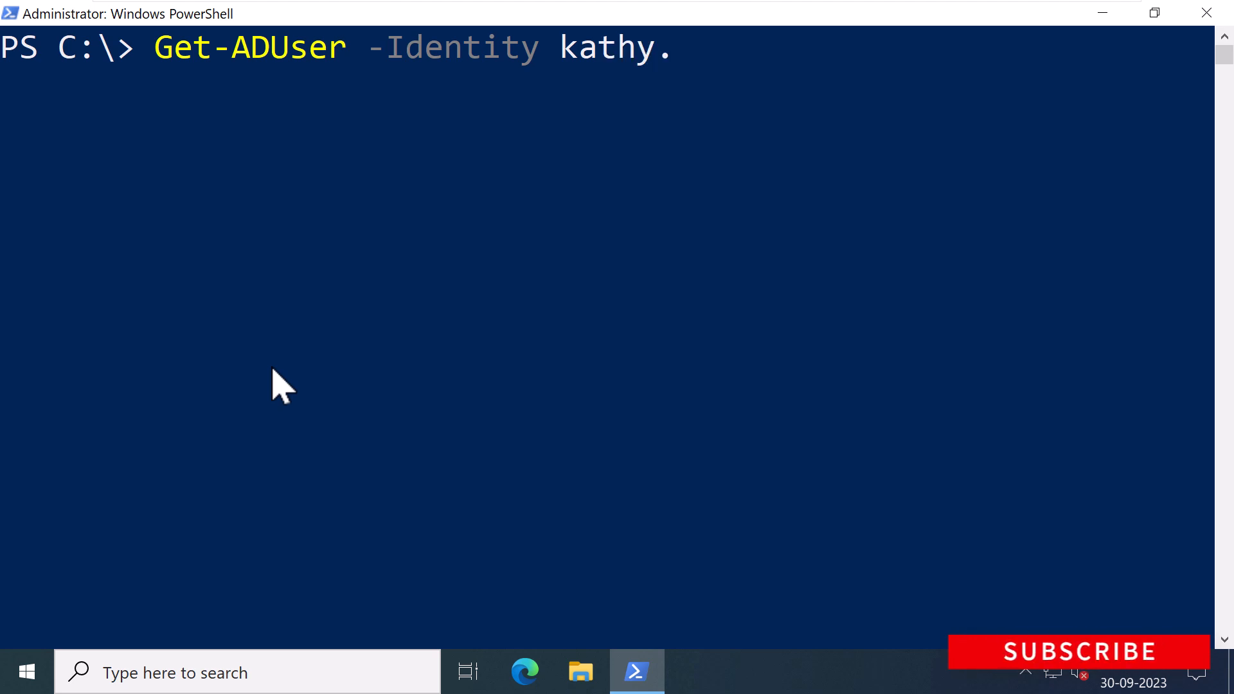
text(shaw -Pr)
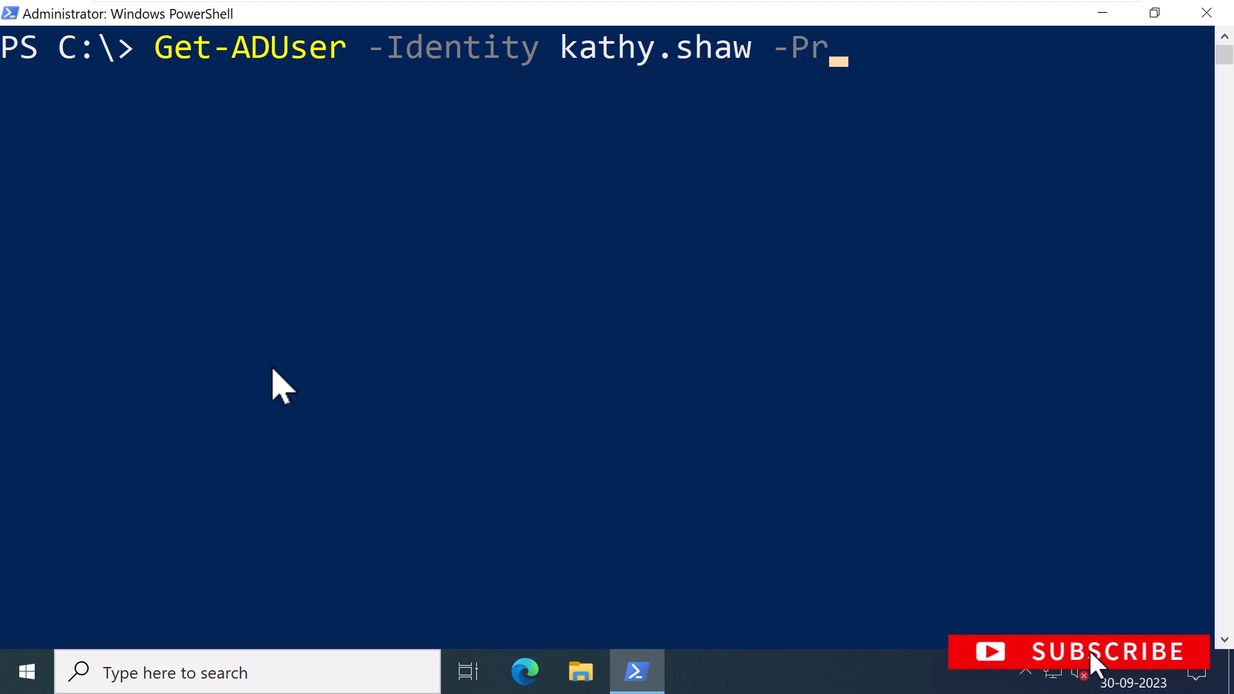
text(operties LastLogonDate |)
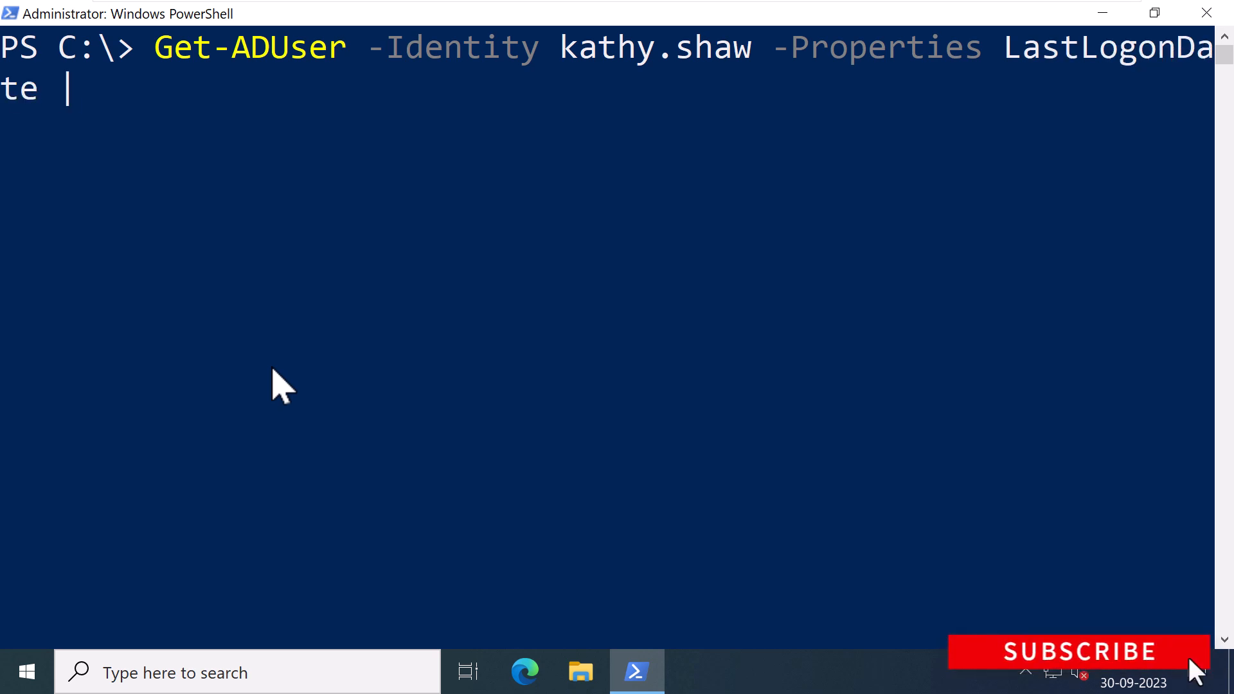
text(Select-)
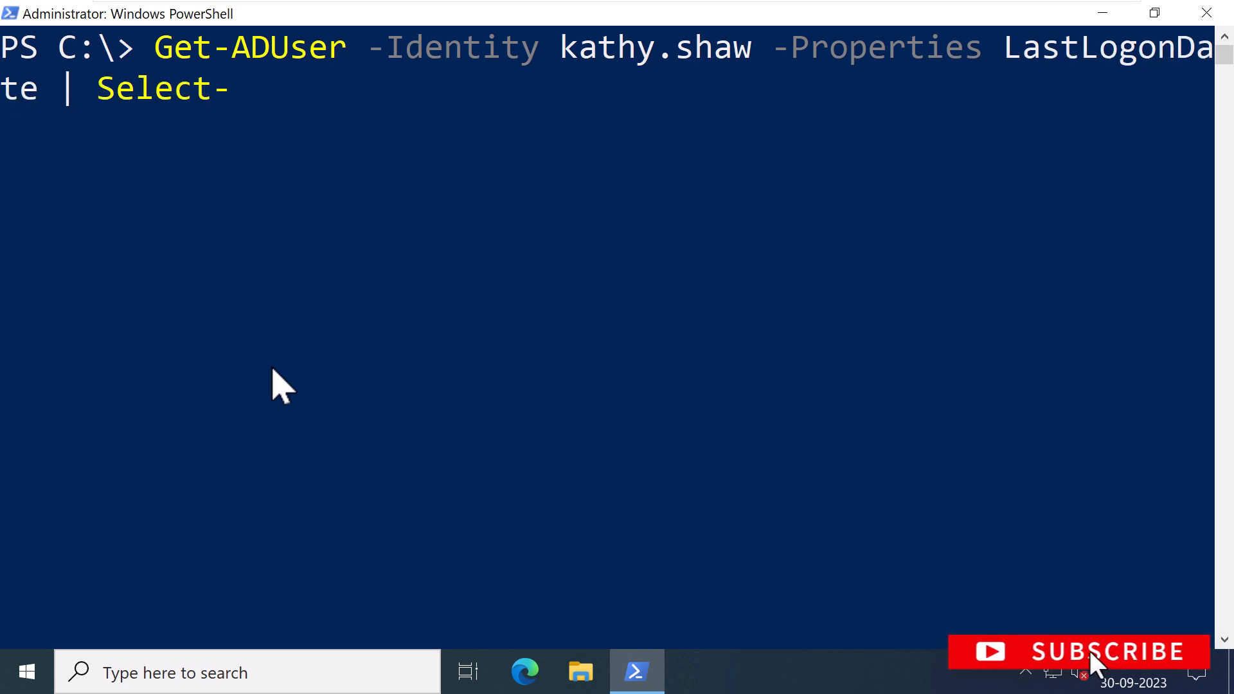
text(Object -ExcludeProperty)
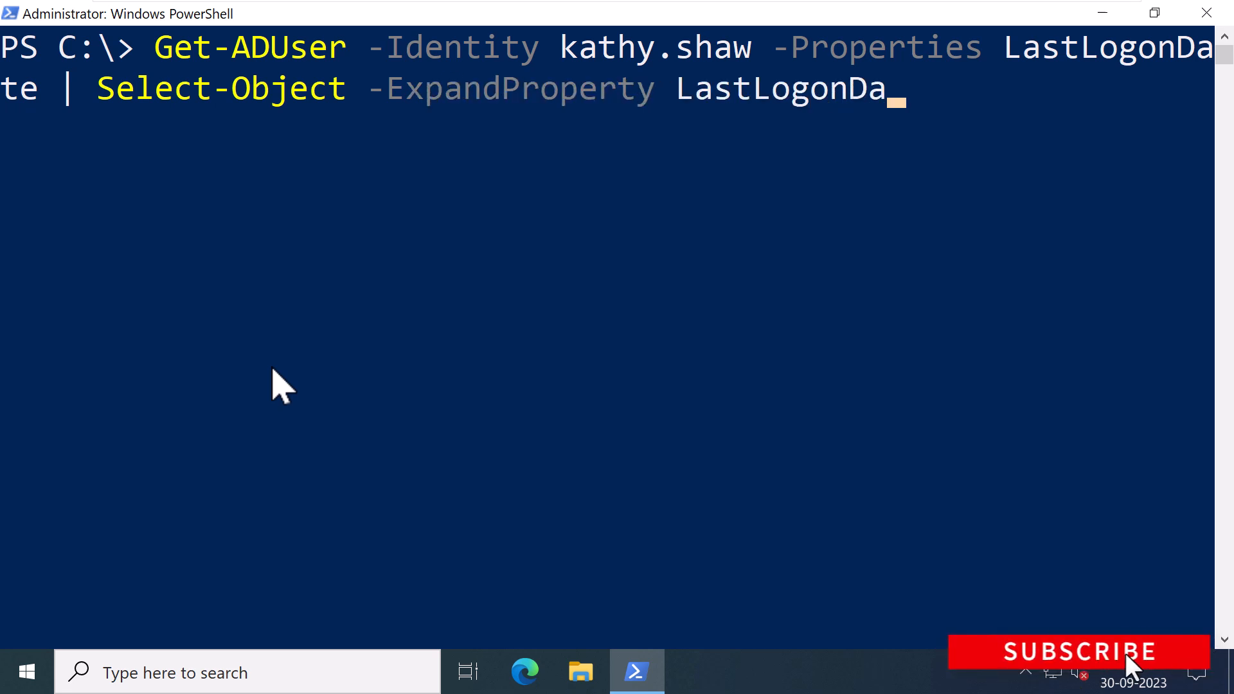
key(Enter)
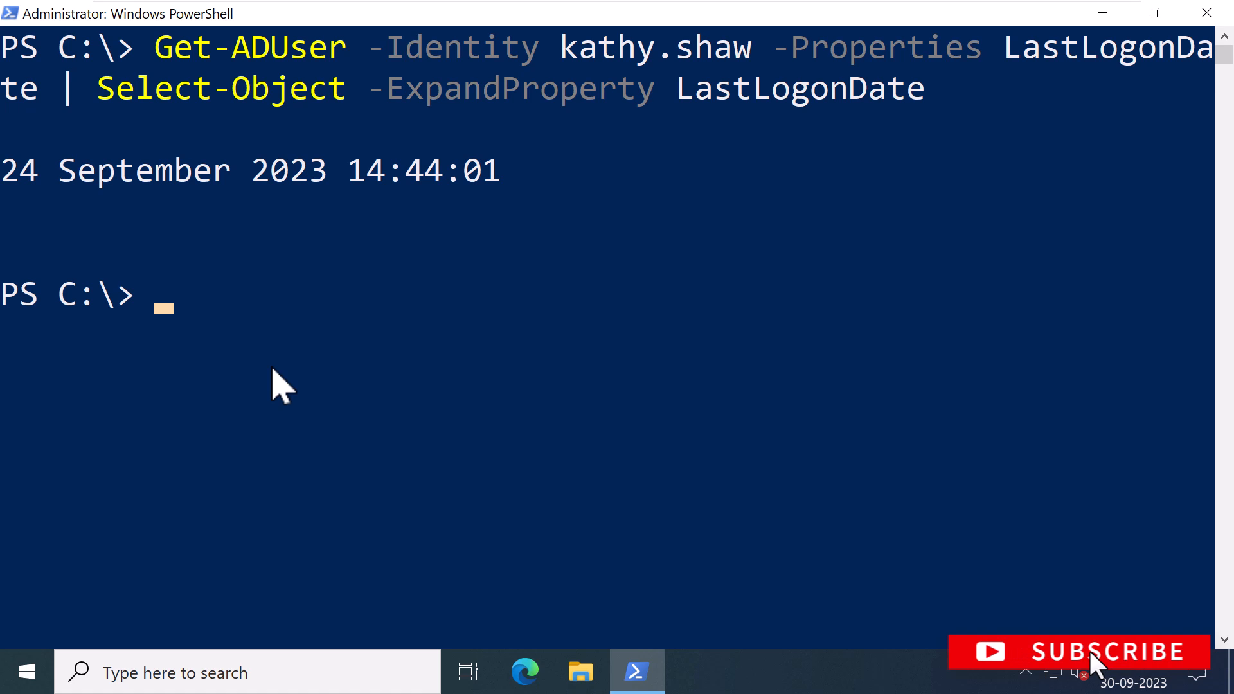
double_click(19, 170)
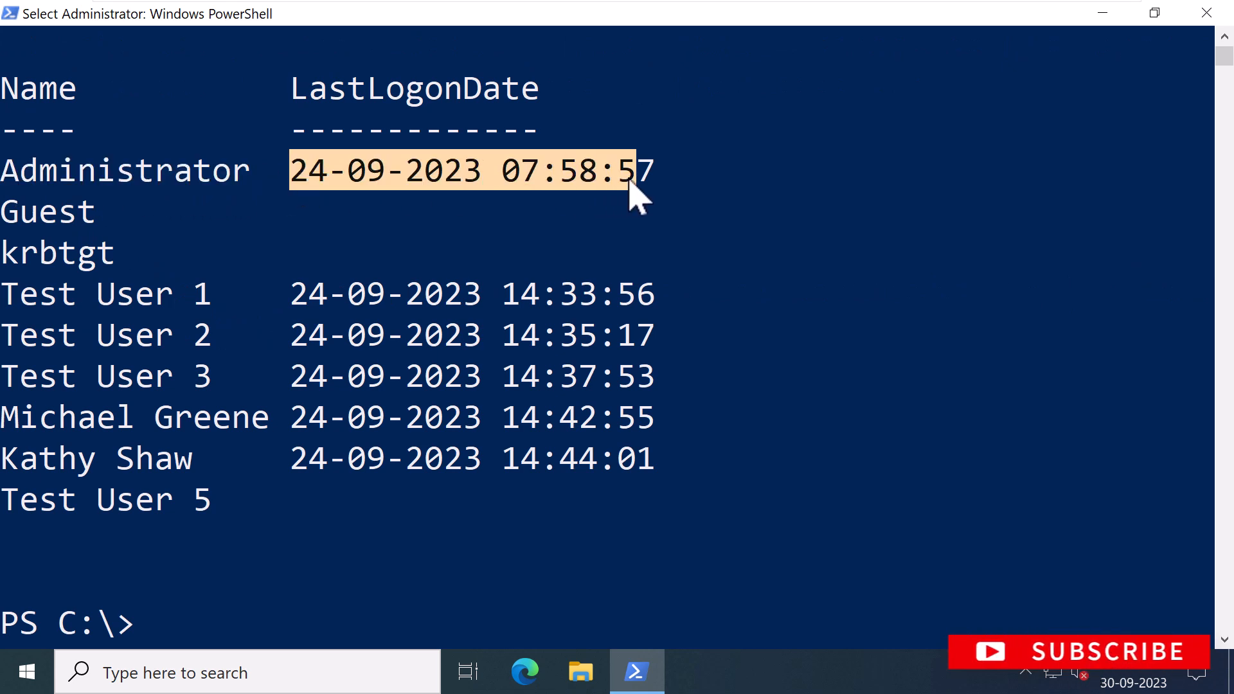
Step: Highlight the Administrator's last logon date in the all-users output
drag(638, 171, 650, 459)
text(Get-ADUser -Filter * -Properties LastLogonDate | Select-Object Name, LastLogonDate)
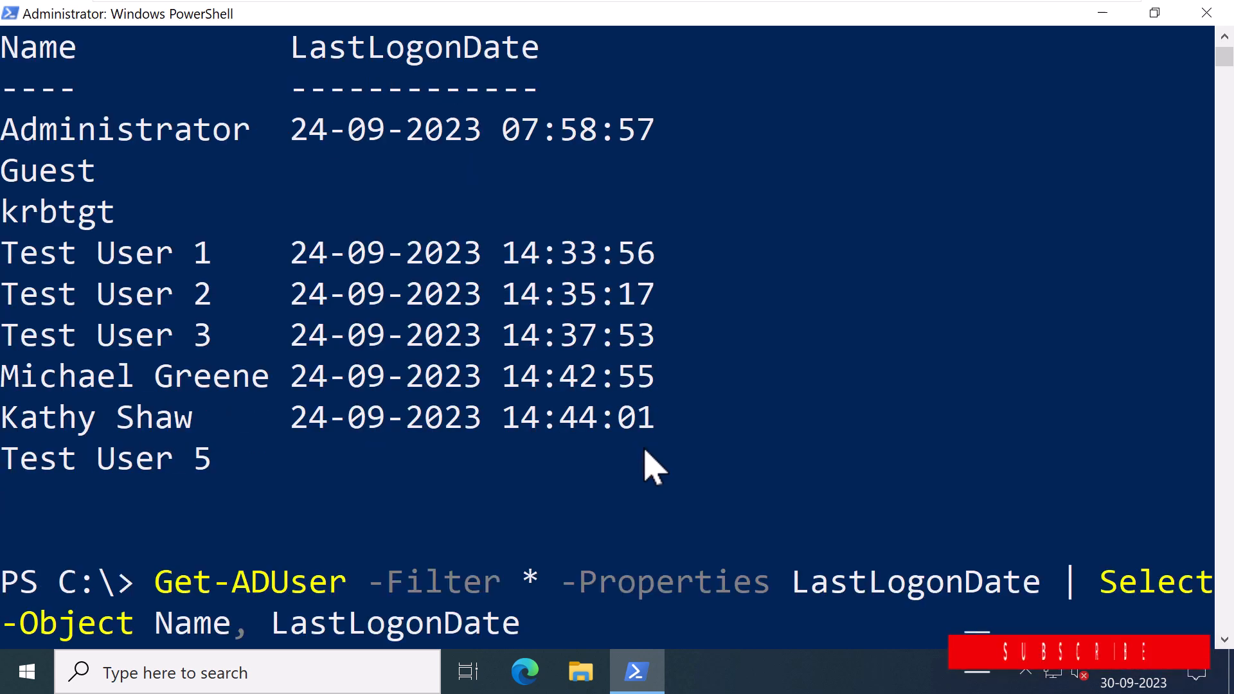
Step: Append Export-Csv C:\LastLogonDate.csv to the query and run it to export all users' logon dates
text(|)
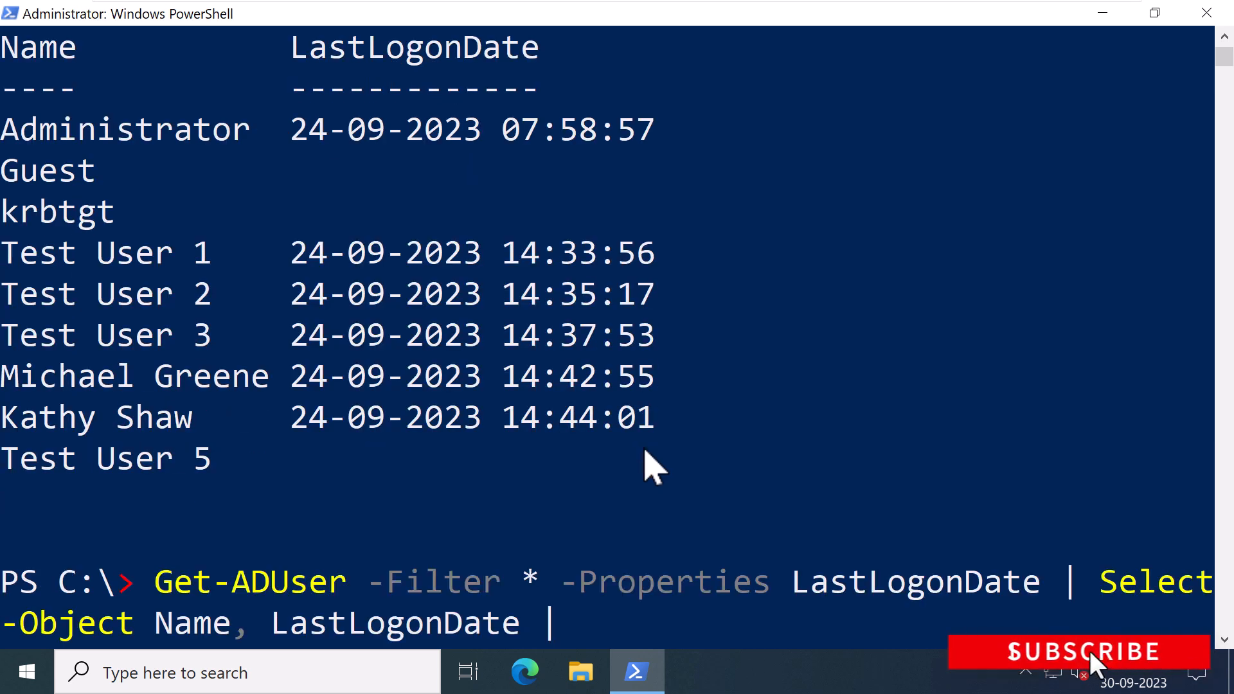
text(Export-C)
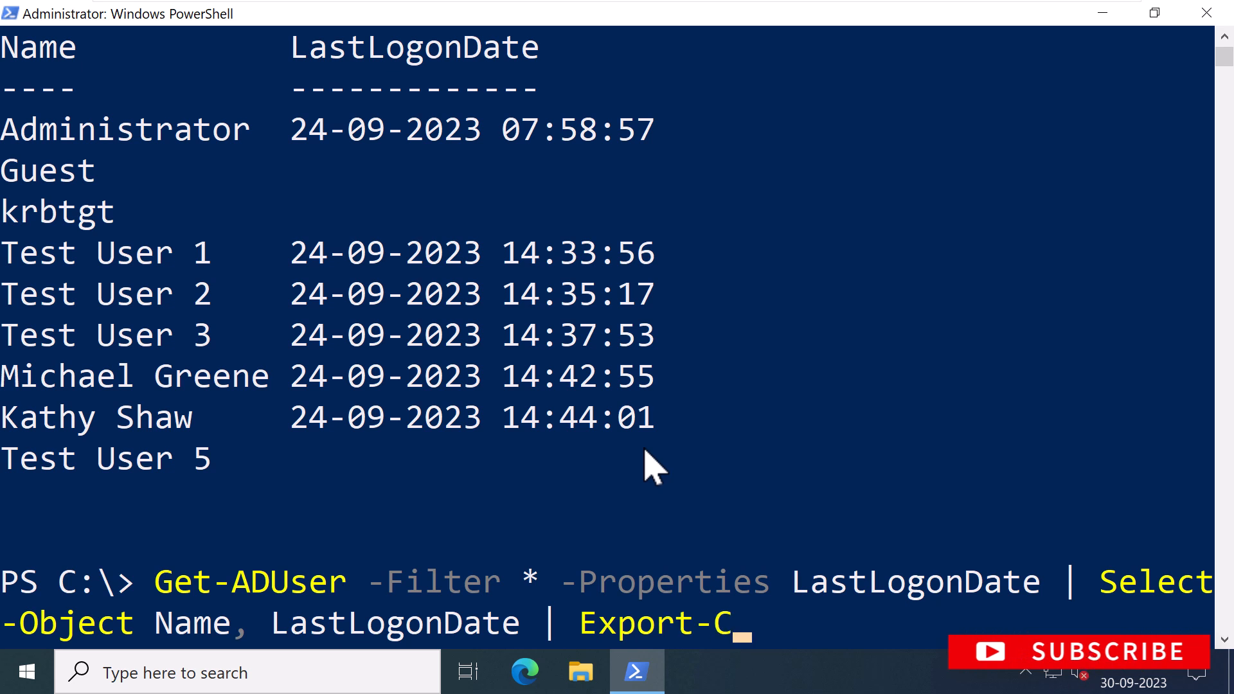
text(sv C:)
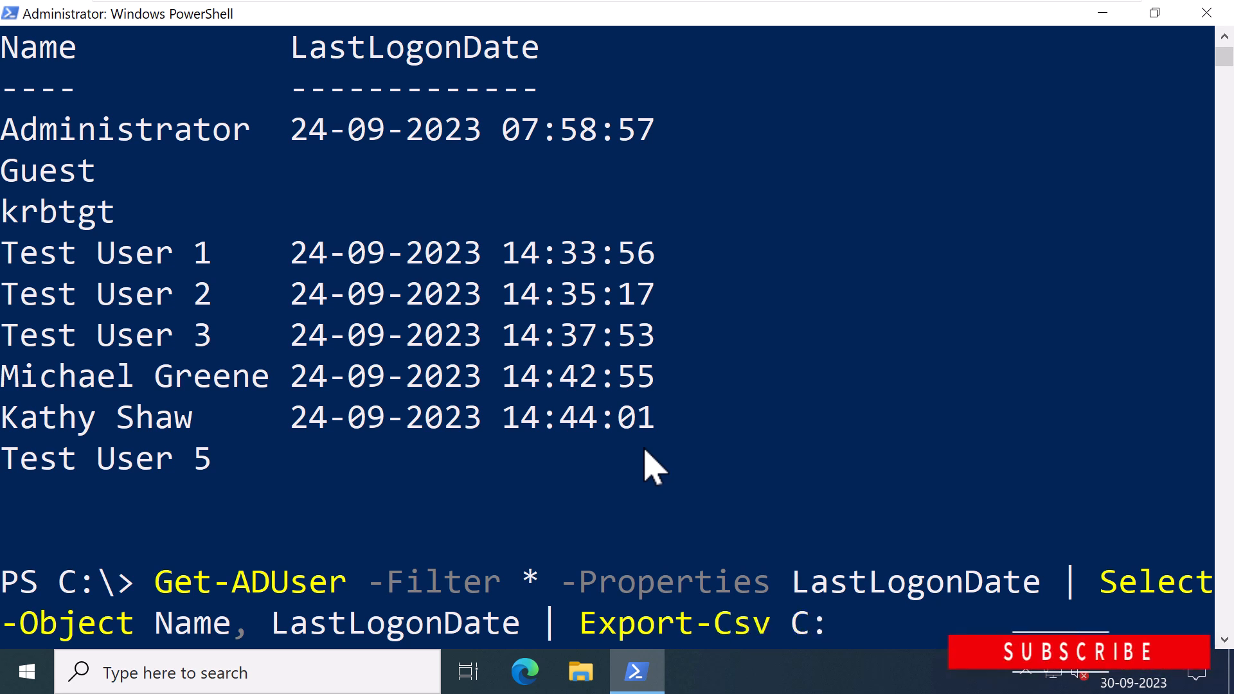
text(\LastLogonDate.csv -NoTypeInformation)
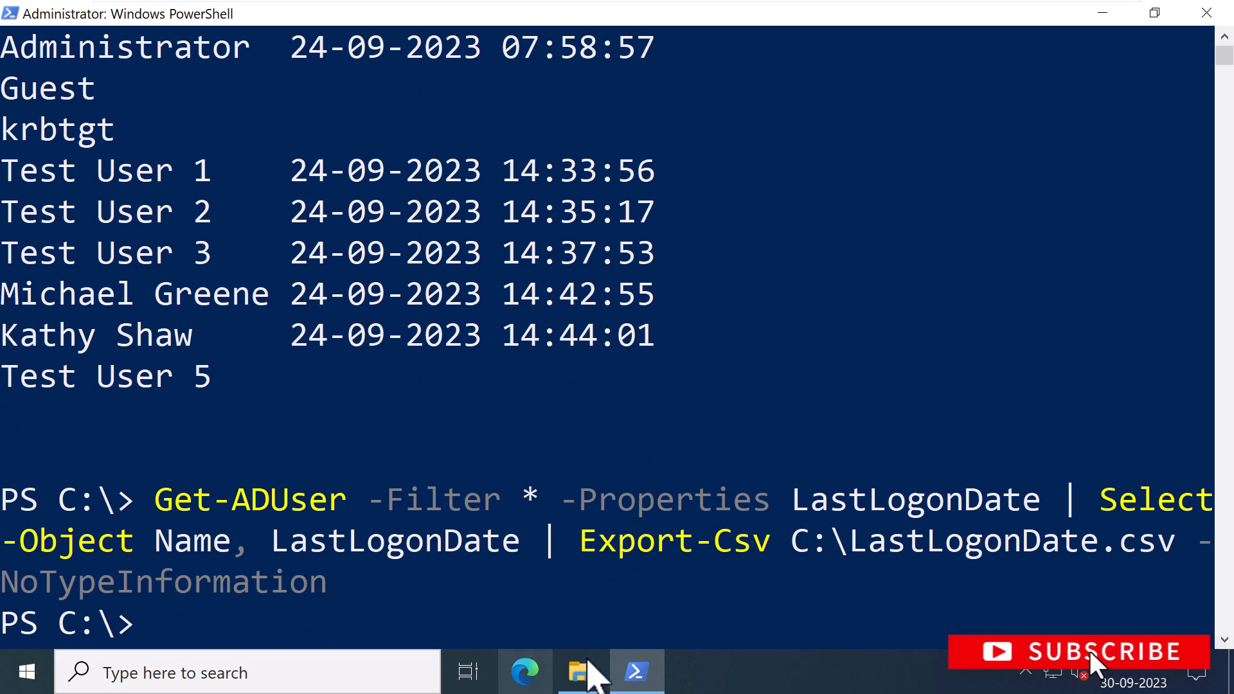
click(581, 673)
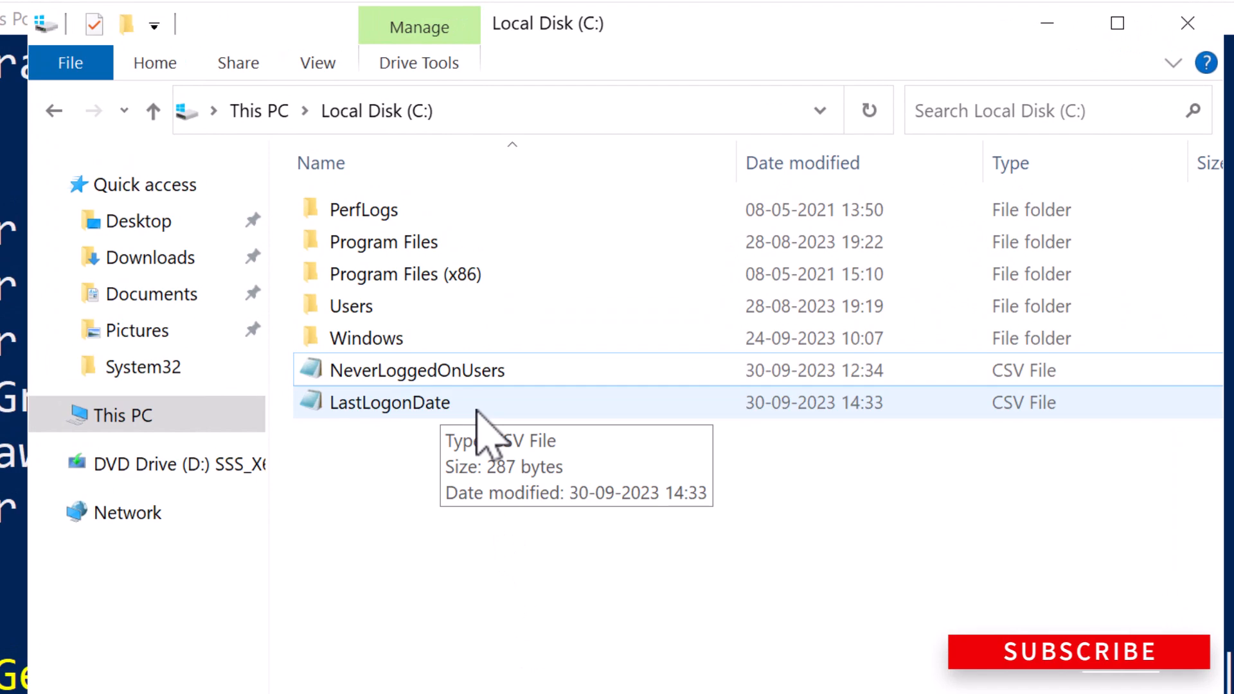
Step: Open the exported LastLogonDate.csv file from the C: drive
double_click(411, 402)
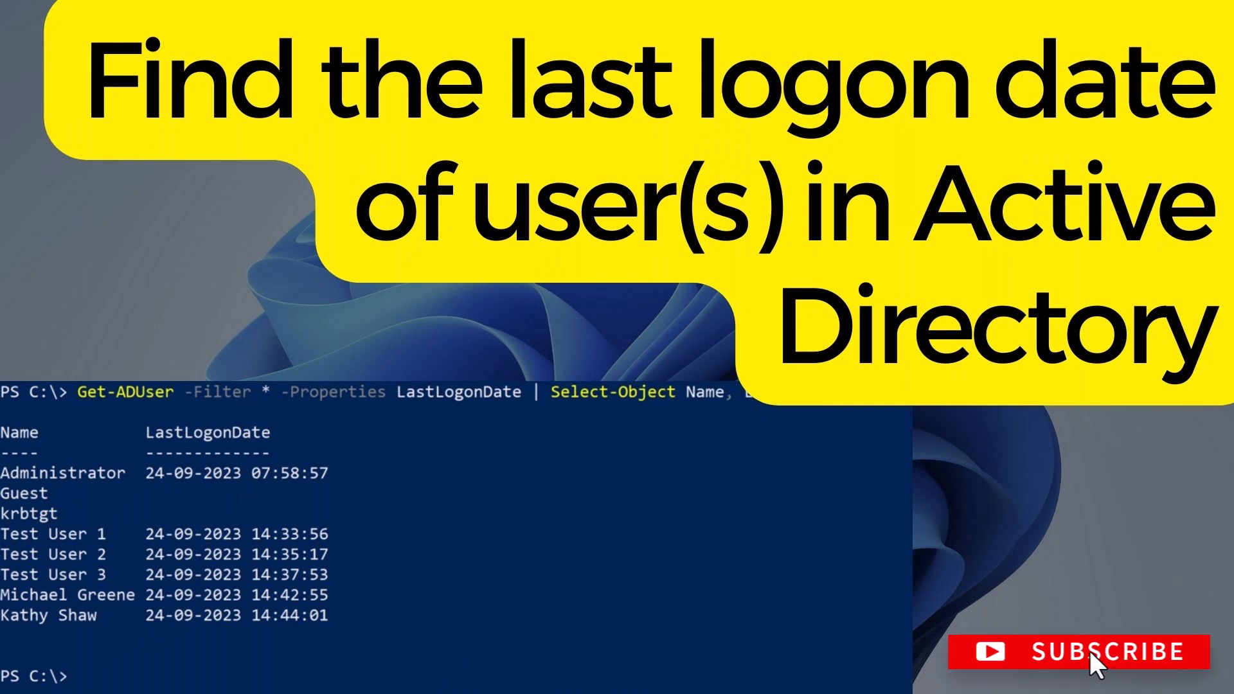
mouse_move(1087, 668)
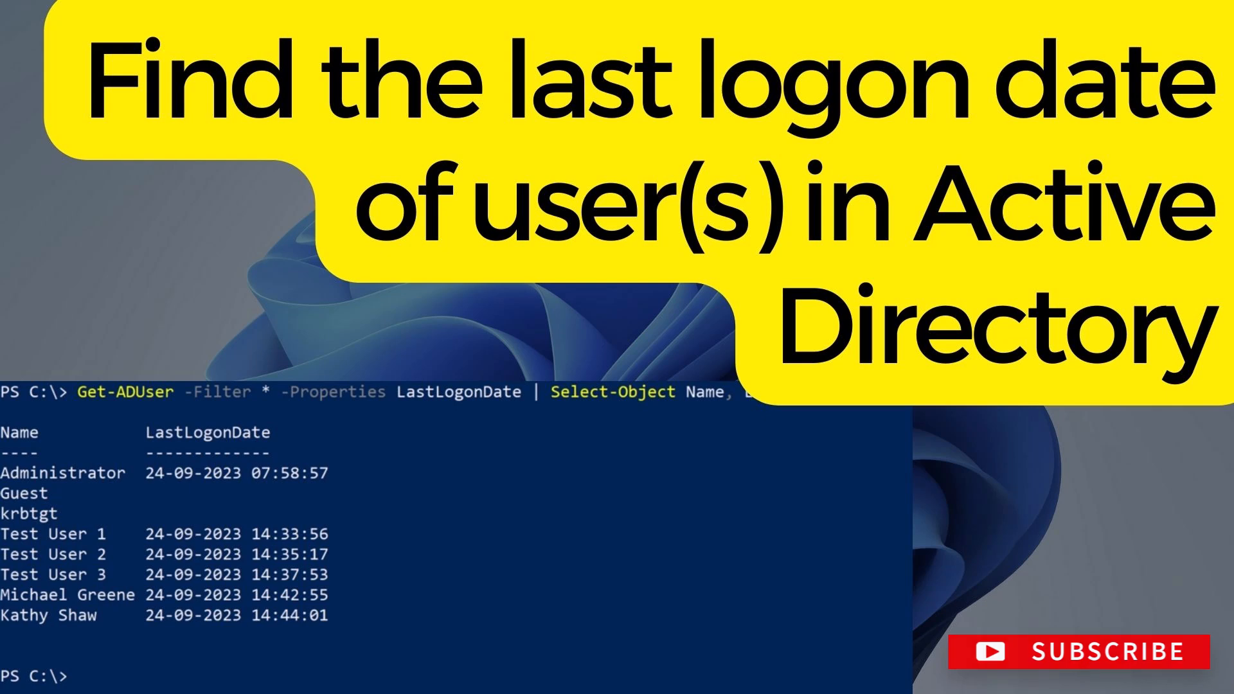